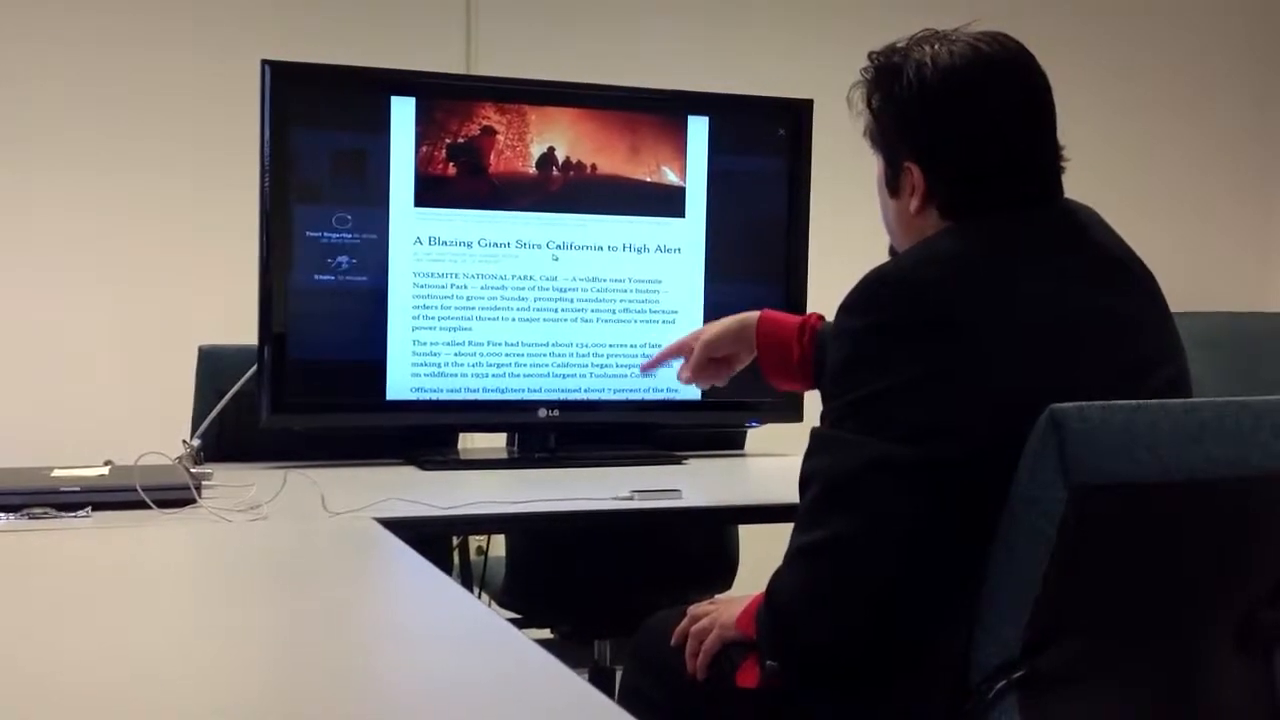
{"action": "scroll", "scroll_direction": "down", "scroll_amount": 3}
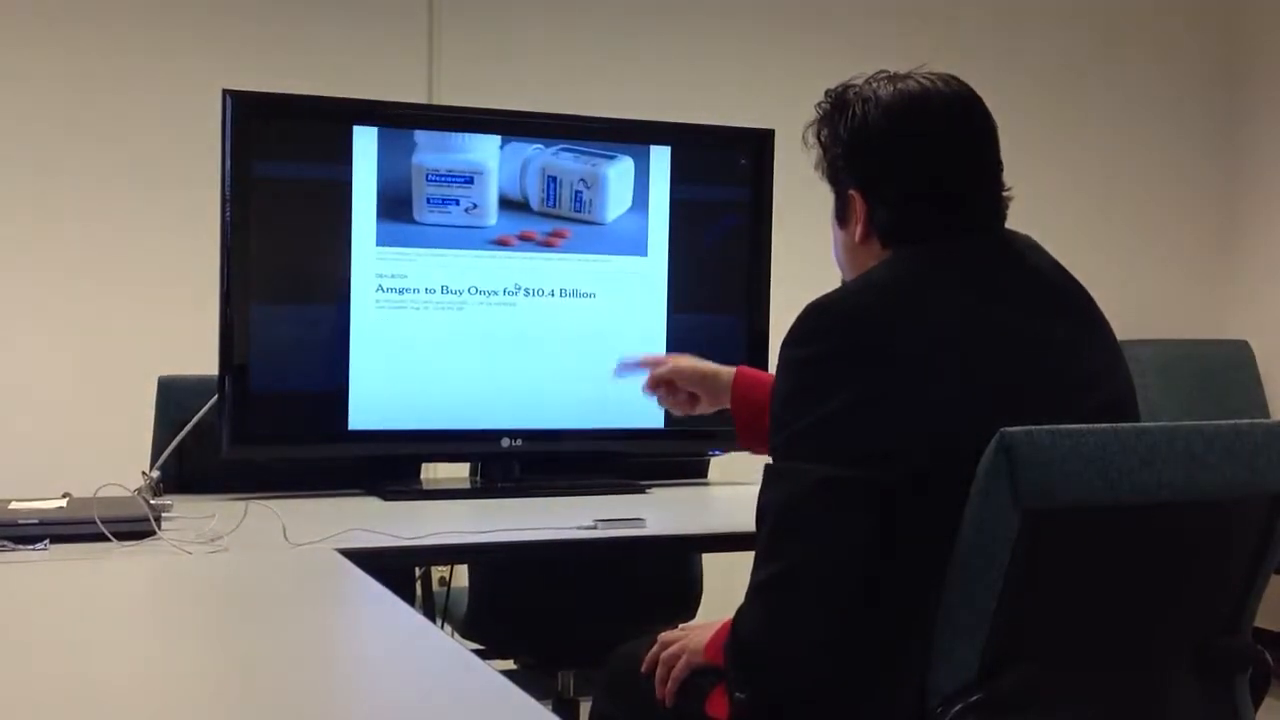
{"action": "scroll", "scroll_direction": "down", "scroll_amount": 3}
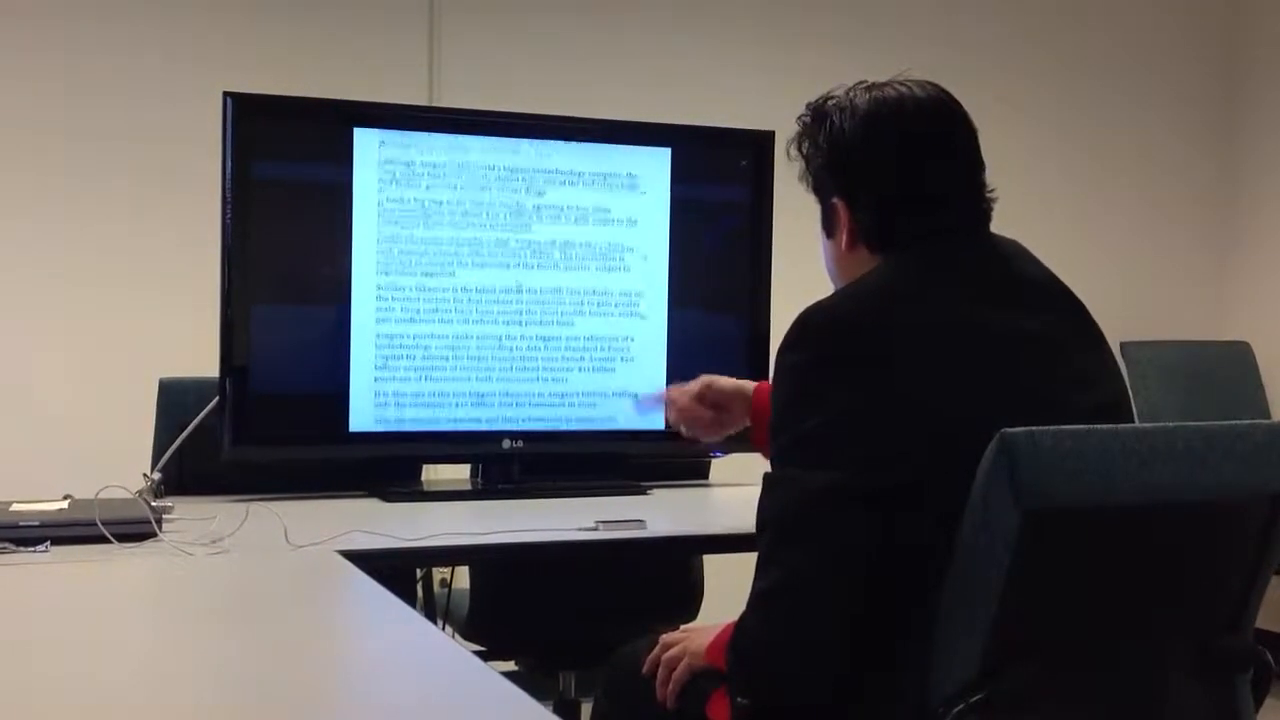